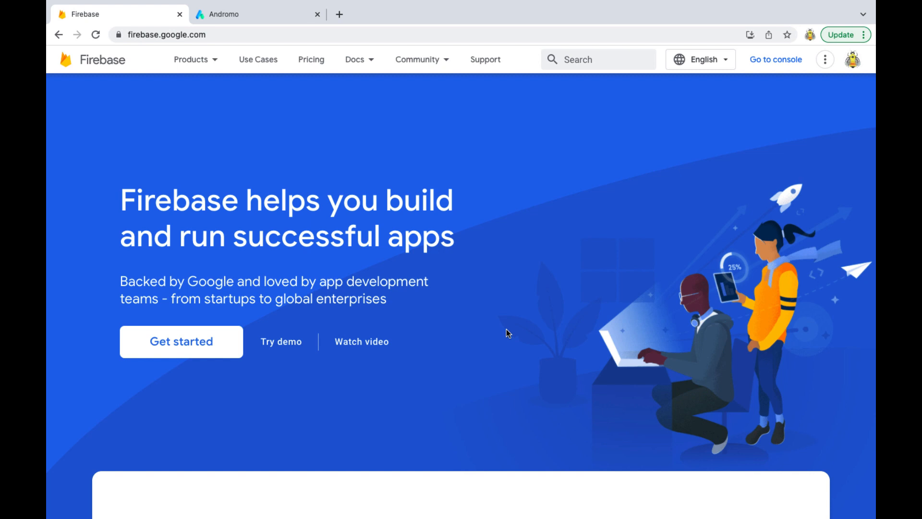
{"action": "mouse_move", "coordinate": [150, 69]}
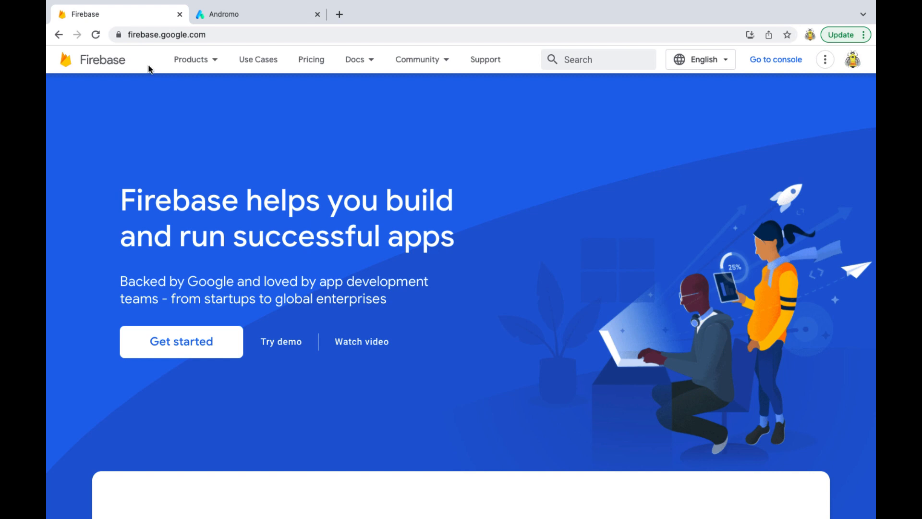
Go from the firebase.google.com homepage to the console's list of projects
{"action": "left_click", "coordinate": [191, 59]}
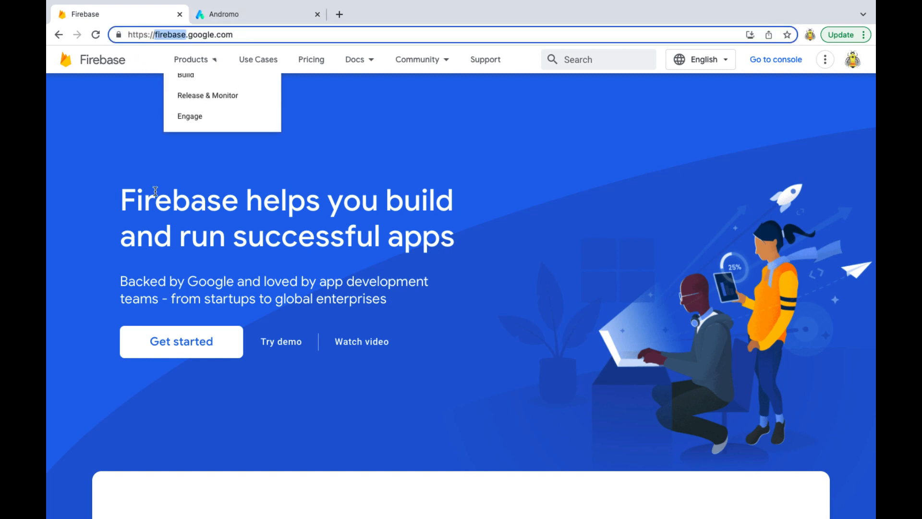
{"action": "left_click", "coordinate": [397, 247]}
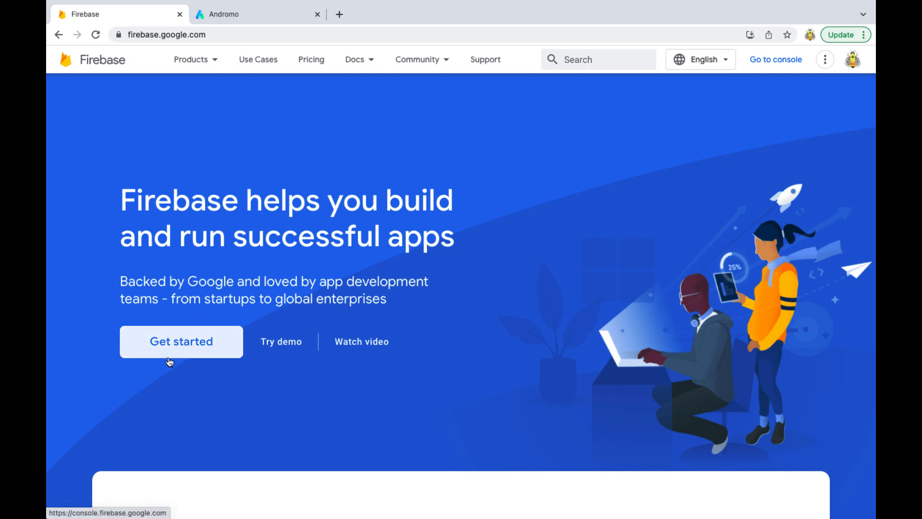
{"action": "left_click", "coordinate": [181, 341]}
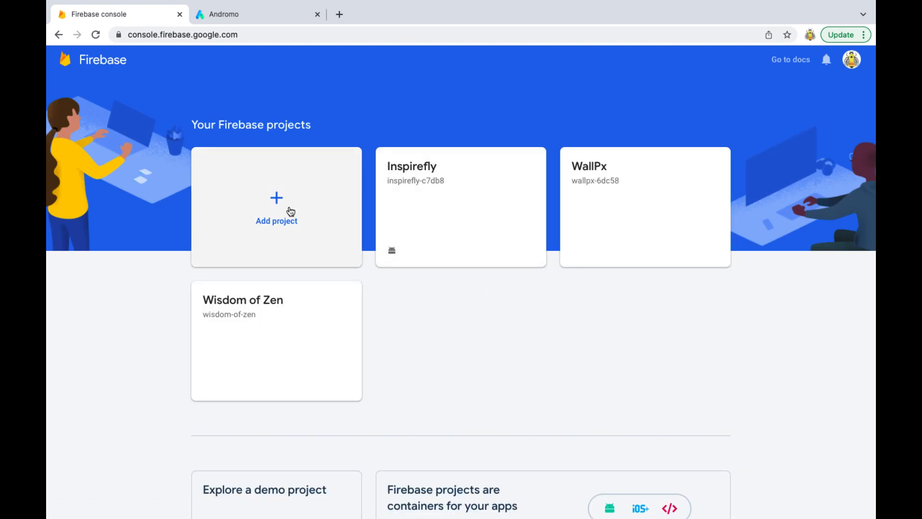
Add the project 'Firebaseauth' with Google Analytics left on, then open its overview
{"action": "left_click", "coordinate": [277, 209]}
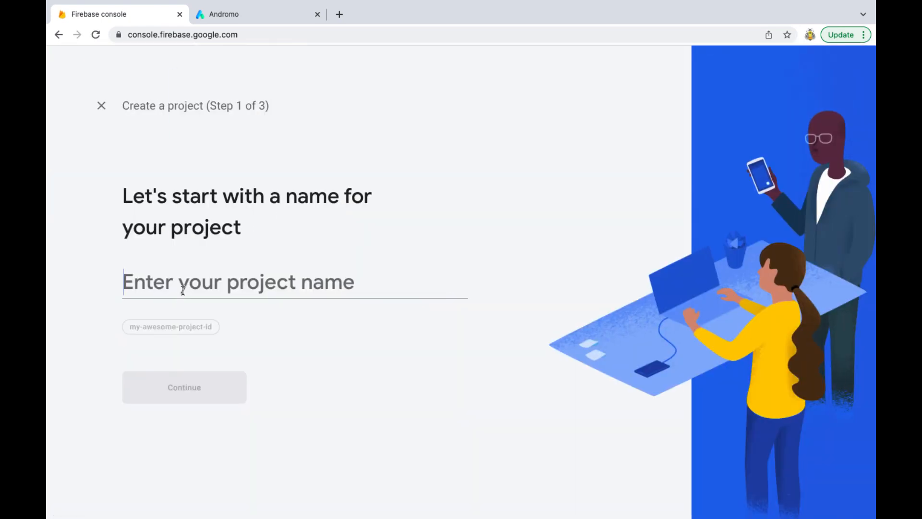
{"action": "type", "text": "Firebaseauthtest"}
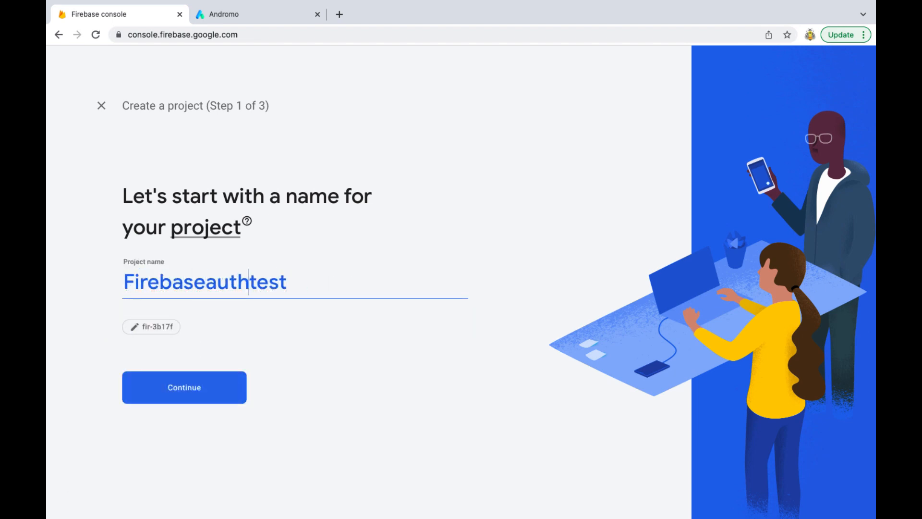
{"action": "key", "text": "Backspace"}
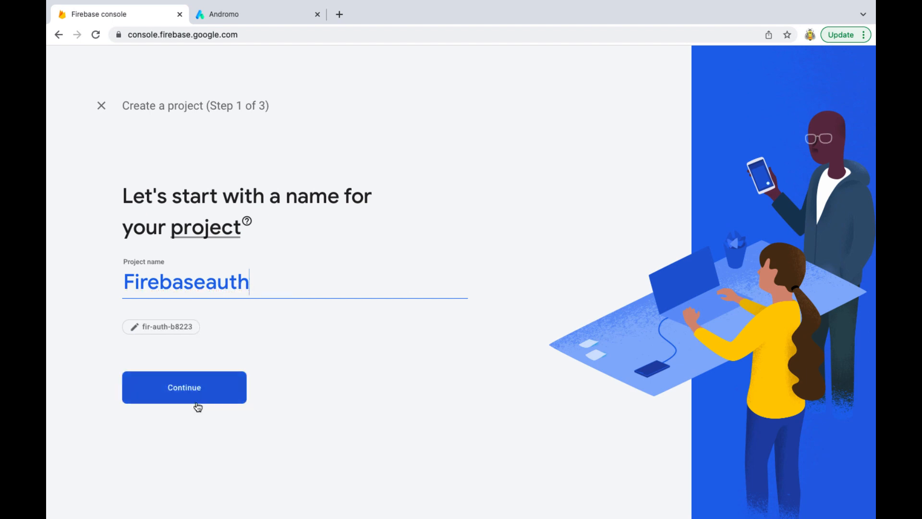
{"action": "left_click", "coordinate": [184, 387]}
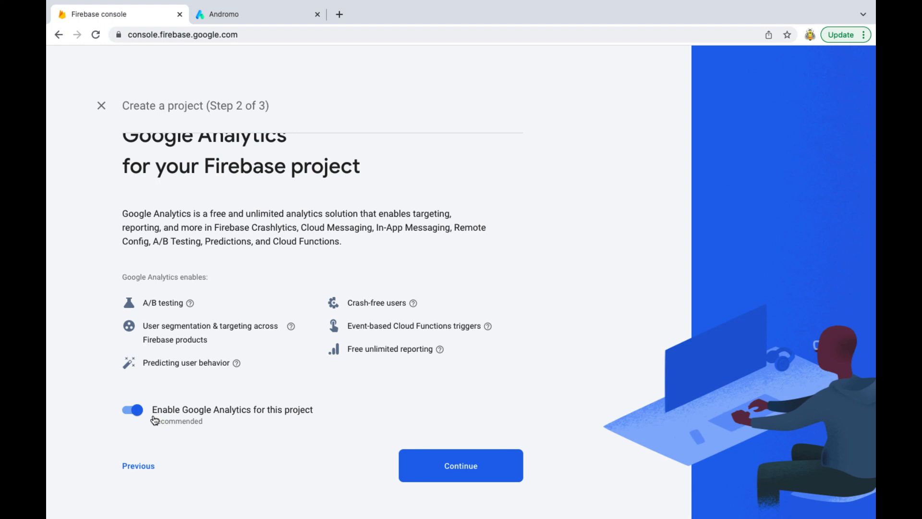
{"action": "left_click", "coordinate": [461, 465]}
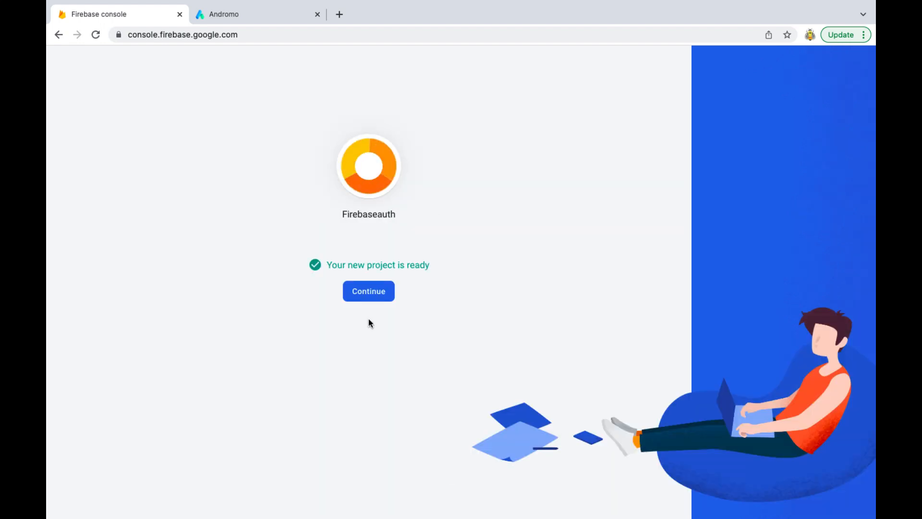
{"action": "left_click", "coordinate": [368, 291]}
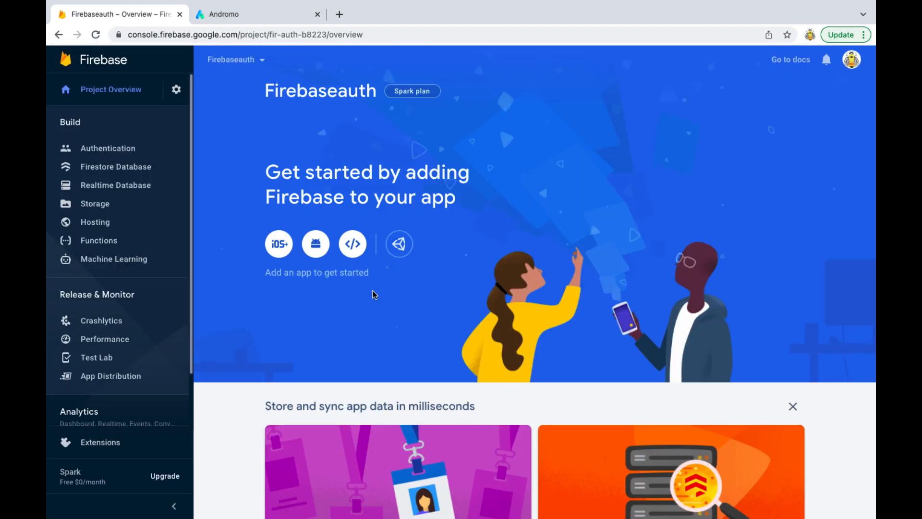
{"action": "mouse_move", "coordinate": [278, 335]}
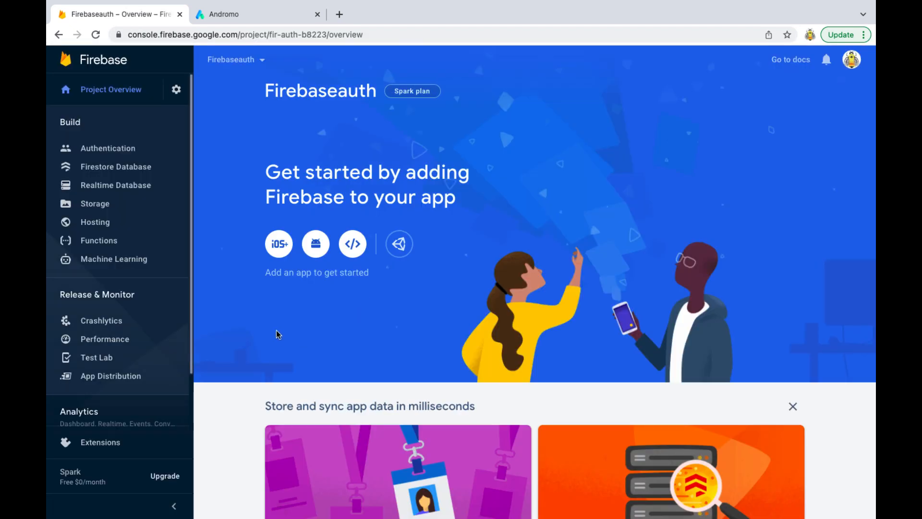
Open Authentication under Build in the Firebaseauth sidebar
{"action": "left_click", "coordinate": [108, 147]}
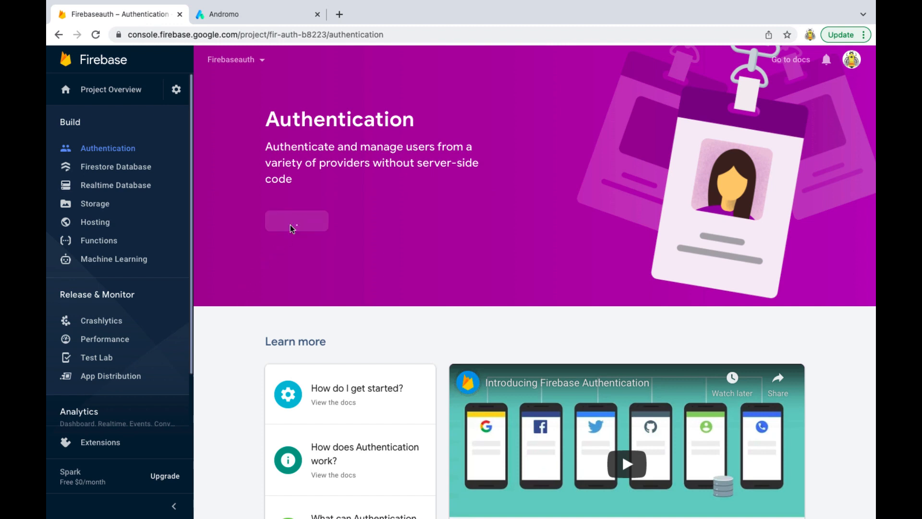
Enable and save the Email/Password sign-in provider, then go back to Project Overview
{"action": "left_click", "coordinate": [297, 221]}
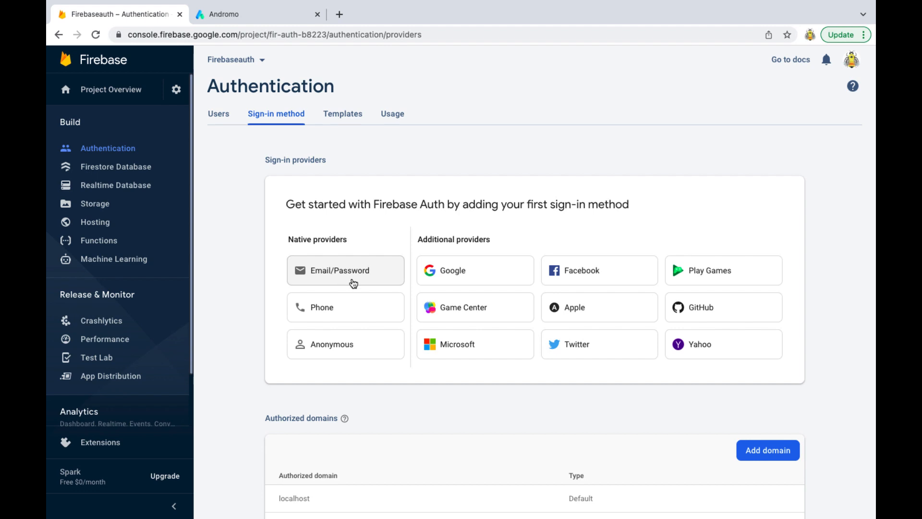
{"action": "left_click", "coordinate": [339, 270]}
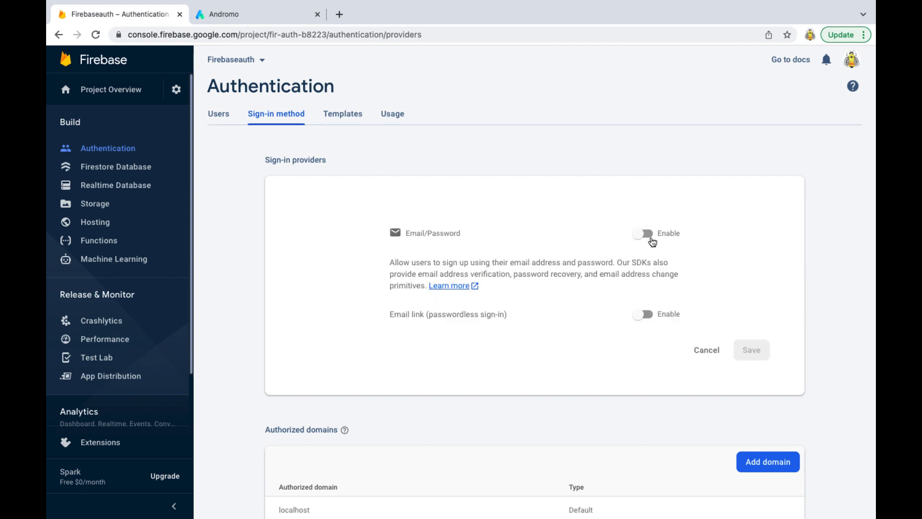
{"action": "left_click", "coordinate": [643, 232]}
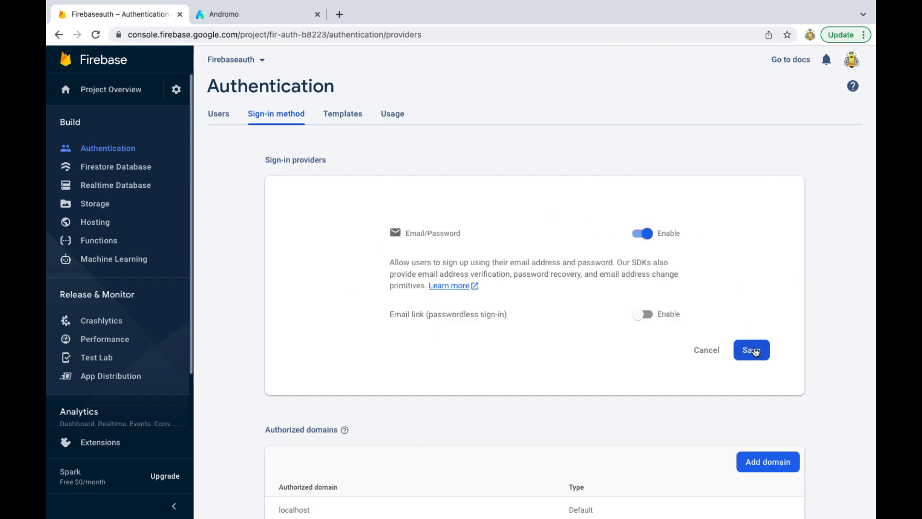
{"action": "left_click", "coordinate": [751, 350]}
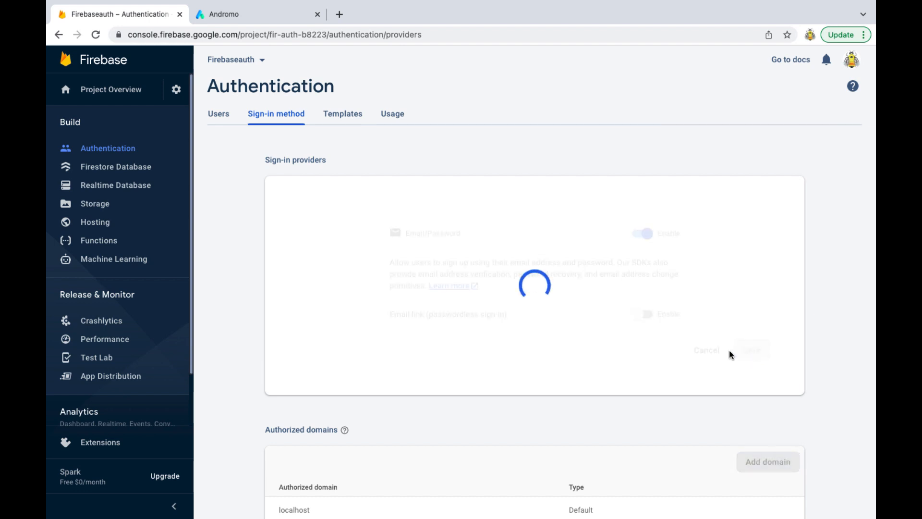
{"action": "left_click", "coordinate": [751, 350]}
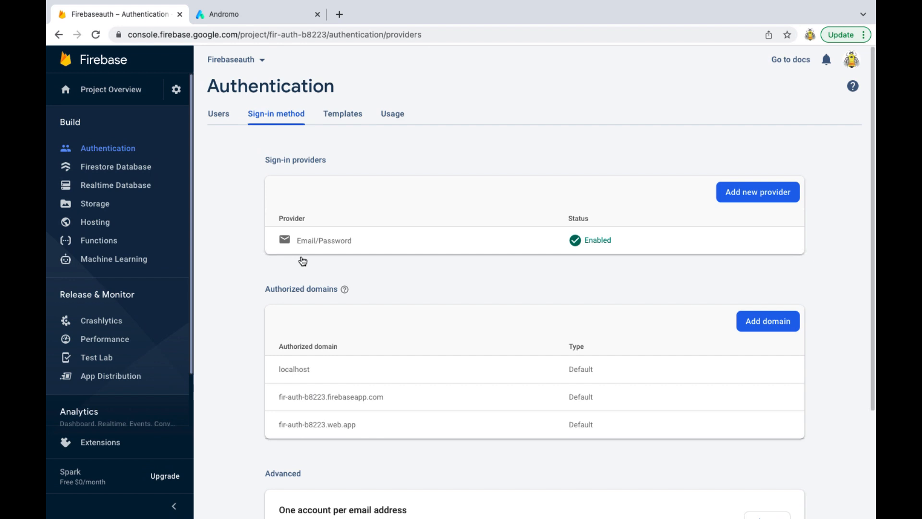
{"action": "mouse_move", "coordinate": [239, 278]}
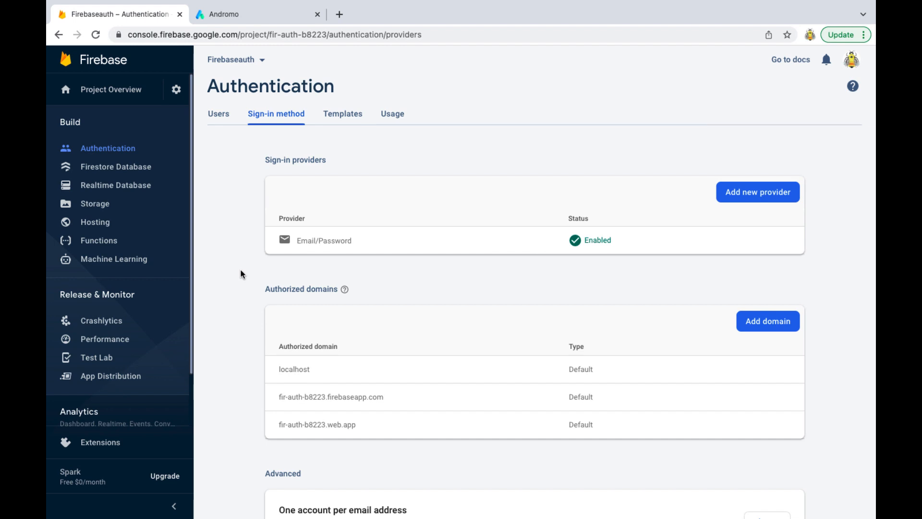
{"action": "left_click", "coordinate": [111, 89]}
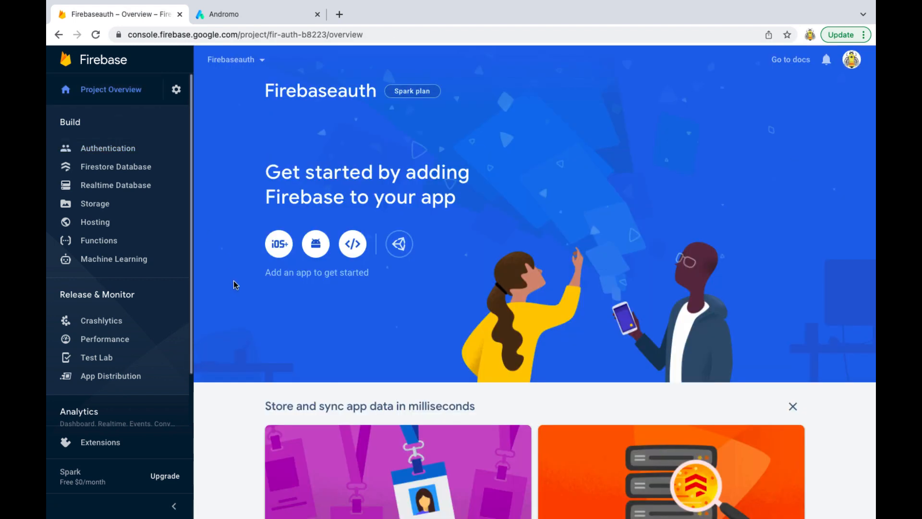
{"action": "mouse_move", "coordinate": [316, 244]}
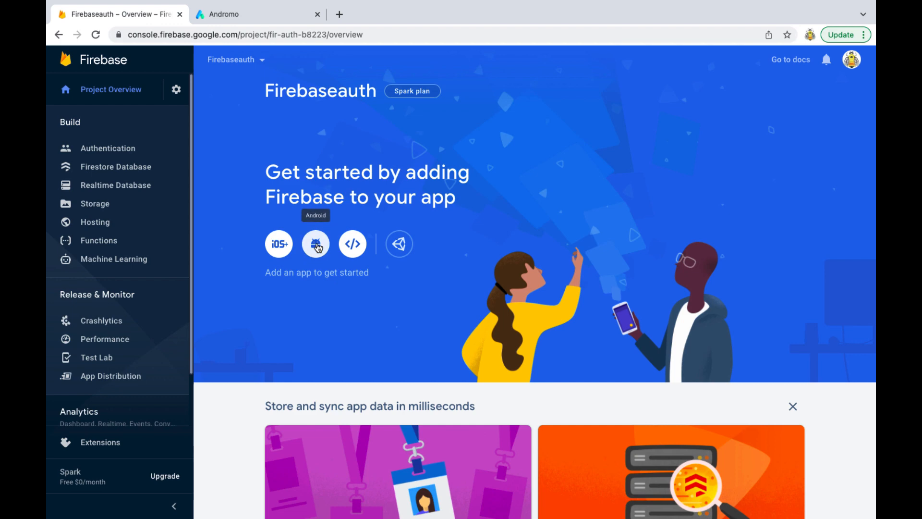
Register Android package com.newandromo.dev2971.app1927605 with nickname 'Firebase auth test'
{"action": "left_click", "coordinate": [316, 244]}
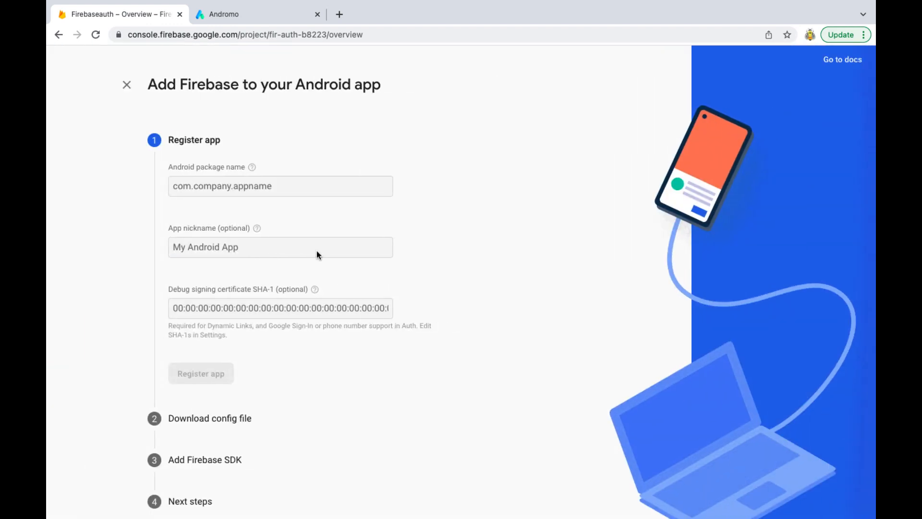
{"action": "left_click", "coordinate": [280, 186]}
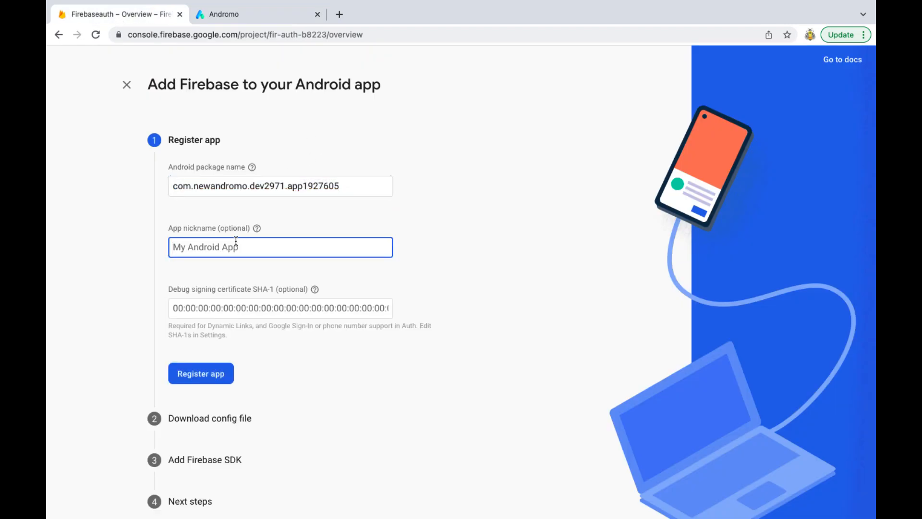
{"action": "type", "text": "Firebase au"}
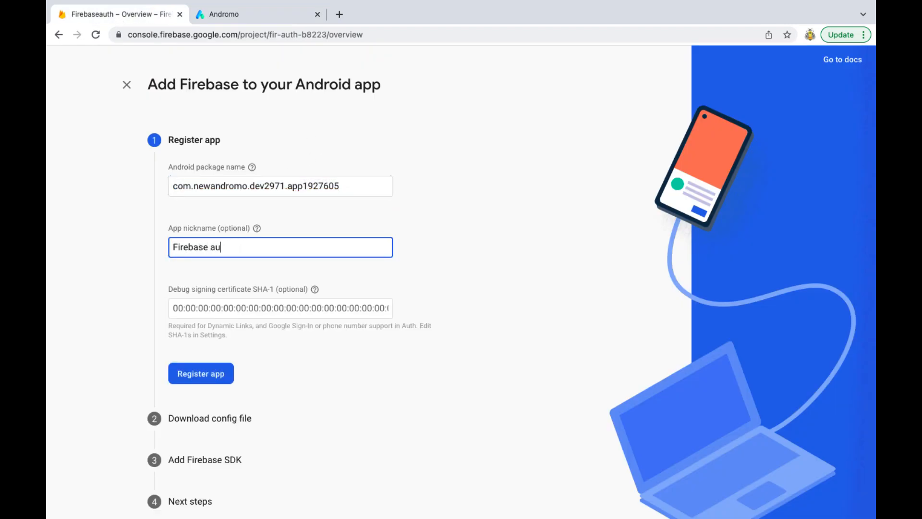
{"action": "left_click", "coordinate": [201, 374]}
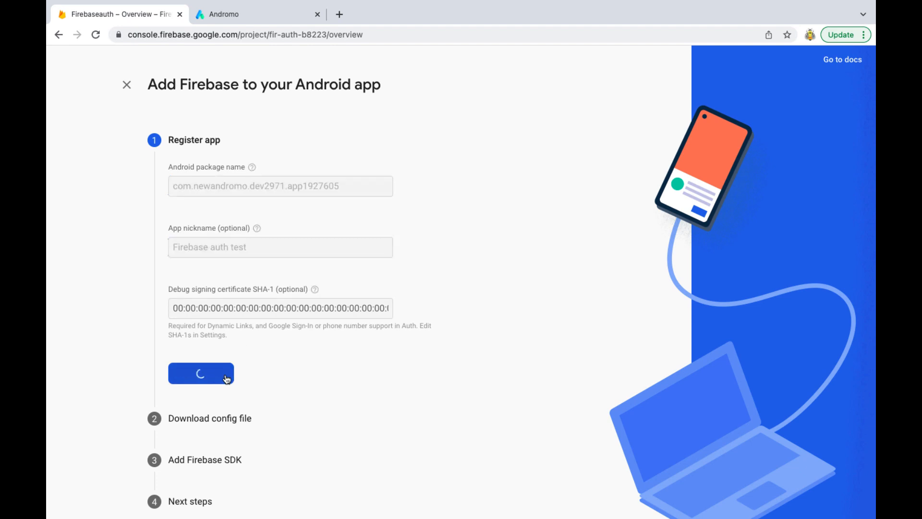
{"action": "mouse_move", "coordinate": [344, 357]}
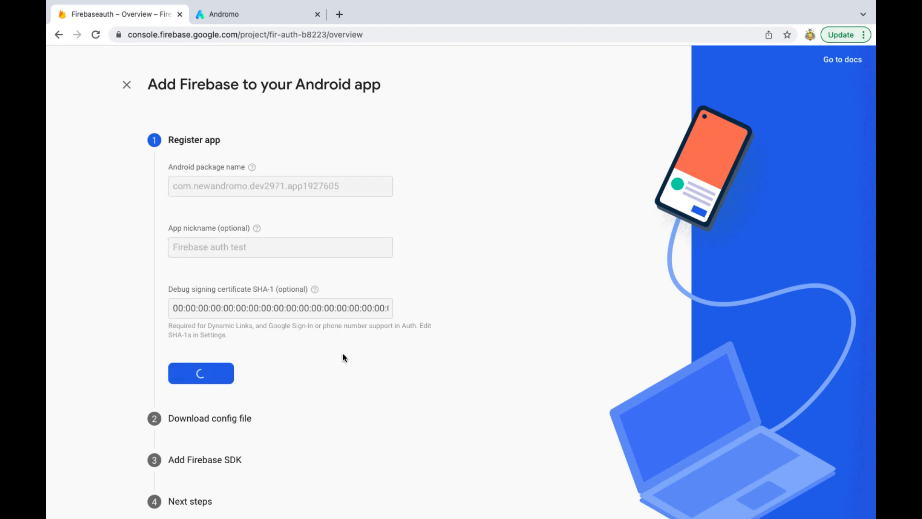
Download google-services.json and complete the Android setup back to the console
{"action": "left_click", "coordinate": [201, 373]}
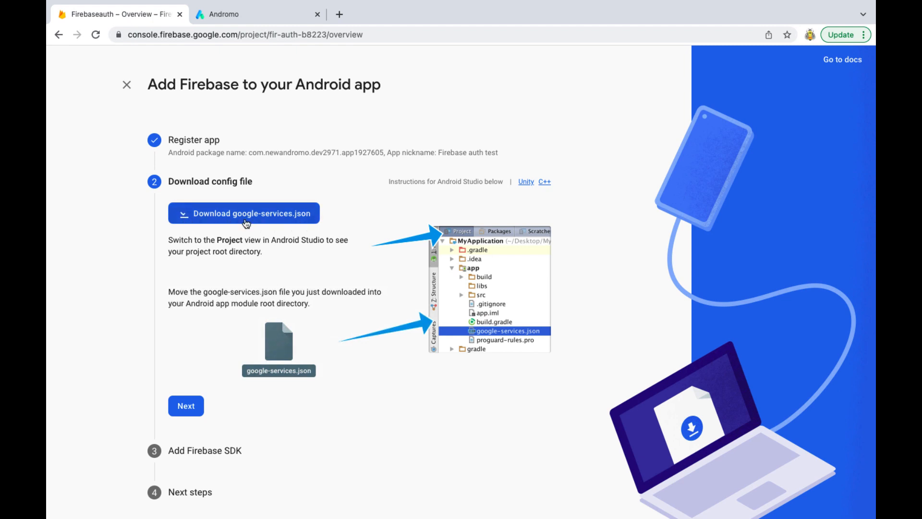
{"action": "left_click", "coordinate": [244, 213]}
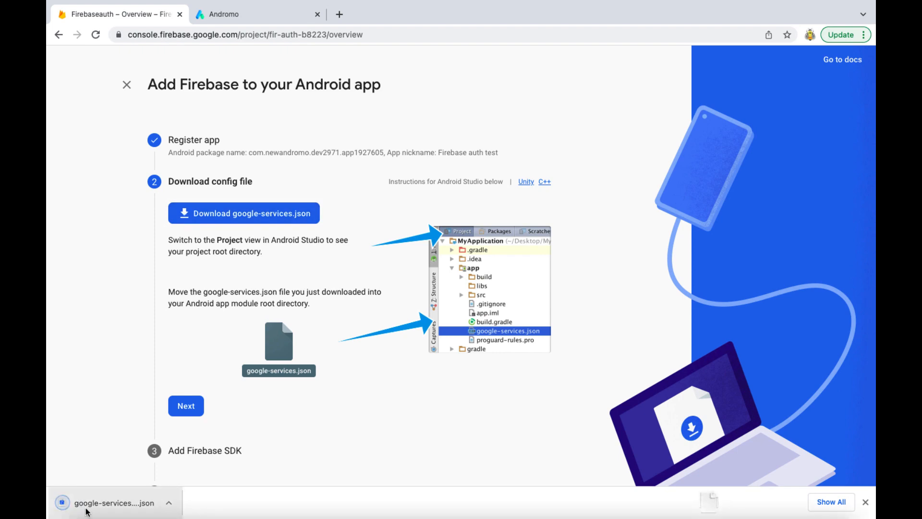
{"action": "left_click", "coordinate": [186, 406]}
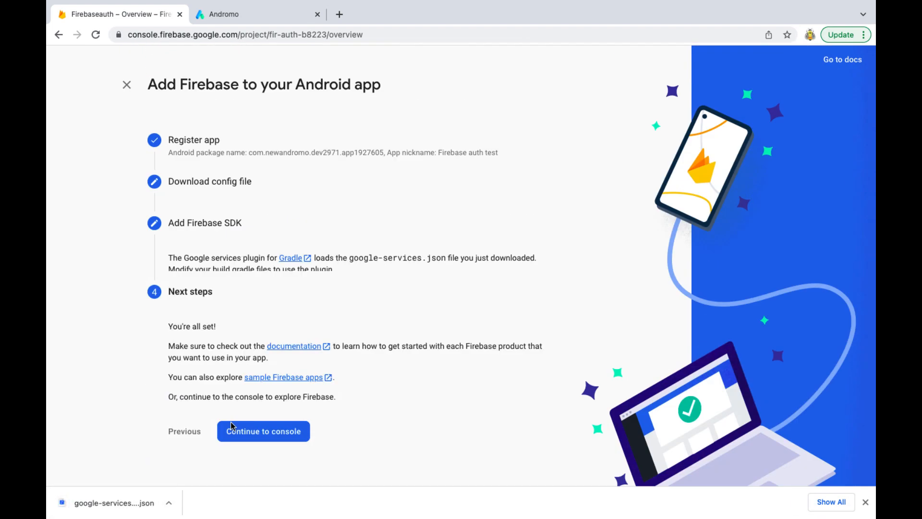
{"action": "left_click", "coordinate": [262, 432]}
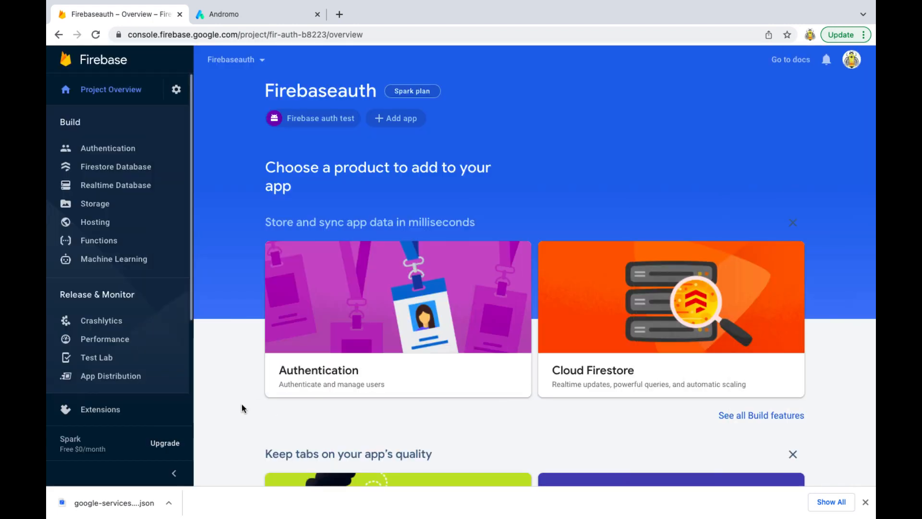
{"action": "mouse_move", "coordinate": [219, 408]}
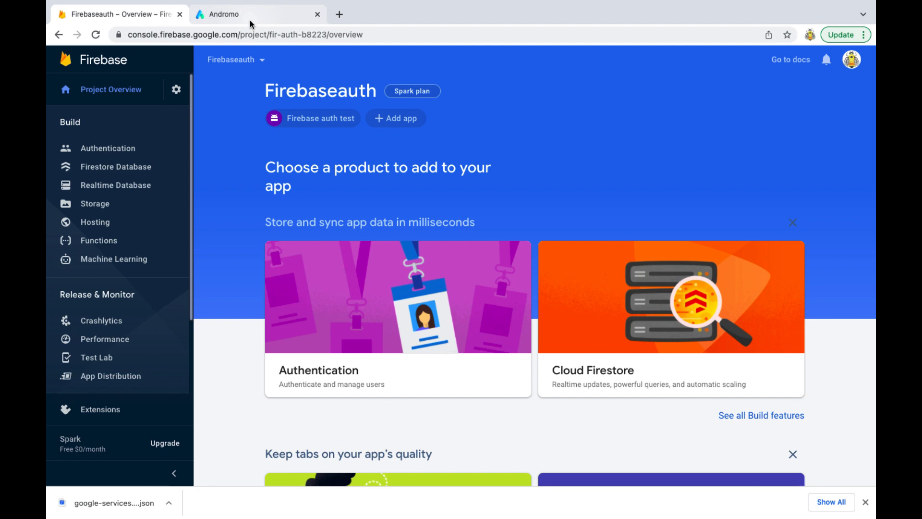
In Andromo Services, enable Firebase Auth and registration, and upload google-services (3).json
{"action": "left_click", "coordinate": [254, 14]}
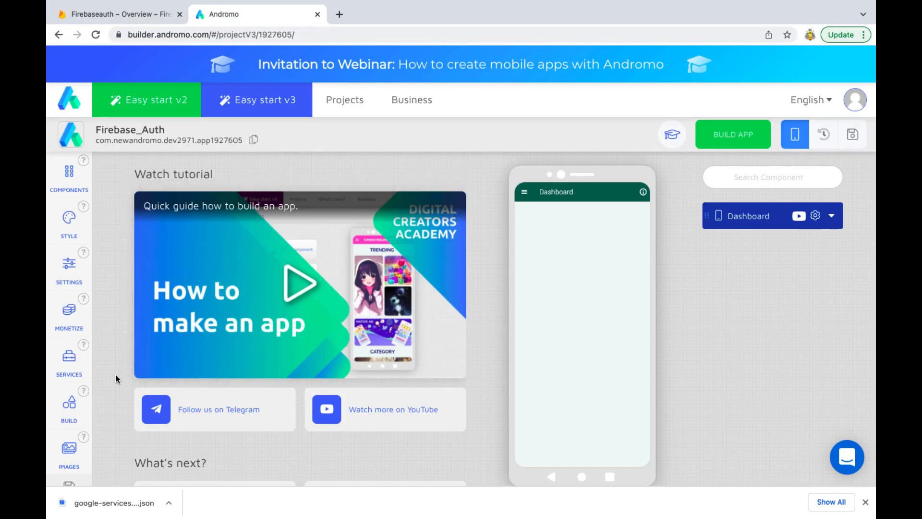
{"action": "left_click", "coordinate": [68, 357]}
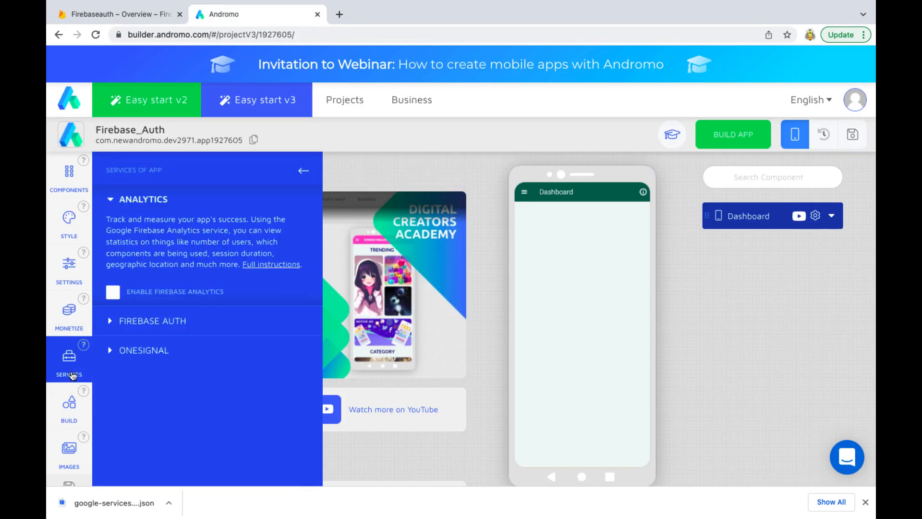
{"action": "left_click", "coordinate": [153, 321]}
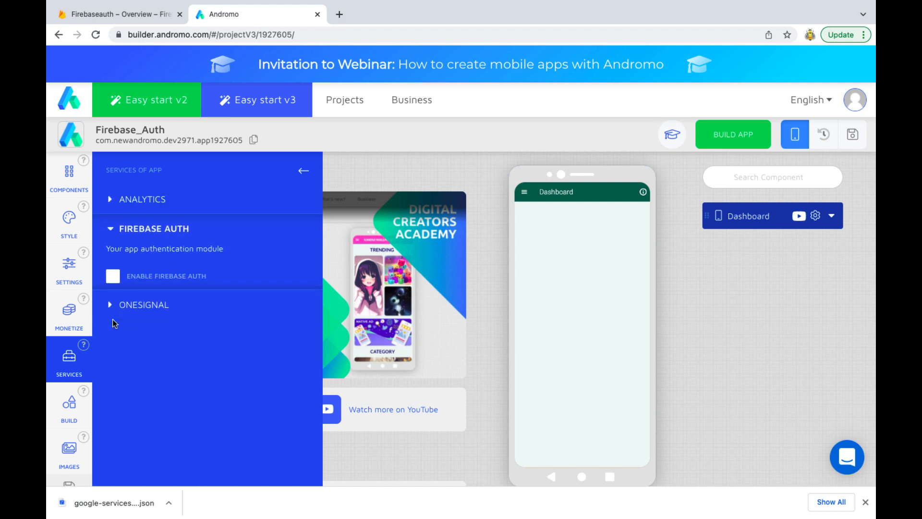
{"action": "left_click", "coordinate": [113, 276]}
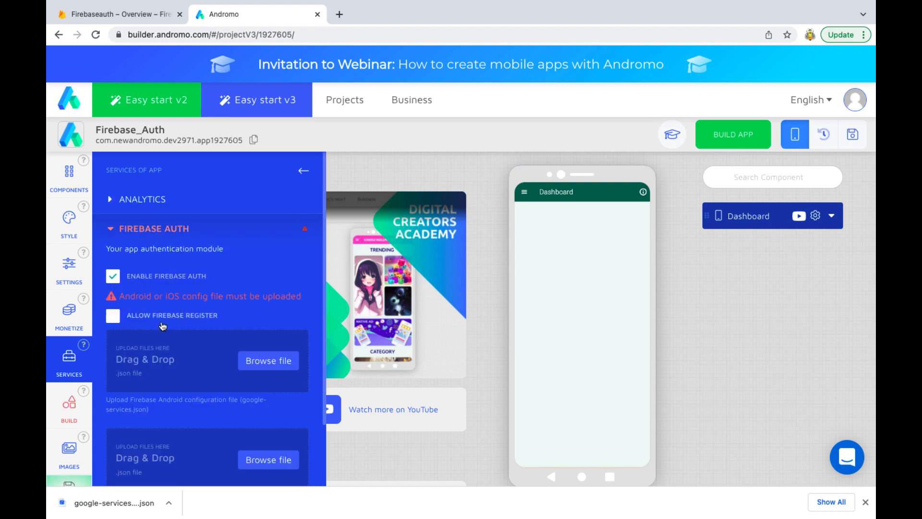
{"action": "left_click", "coordinate": [113, 316]}
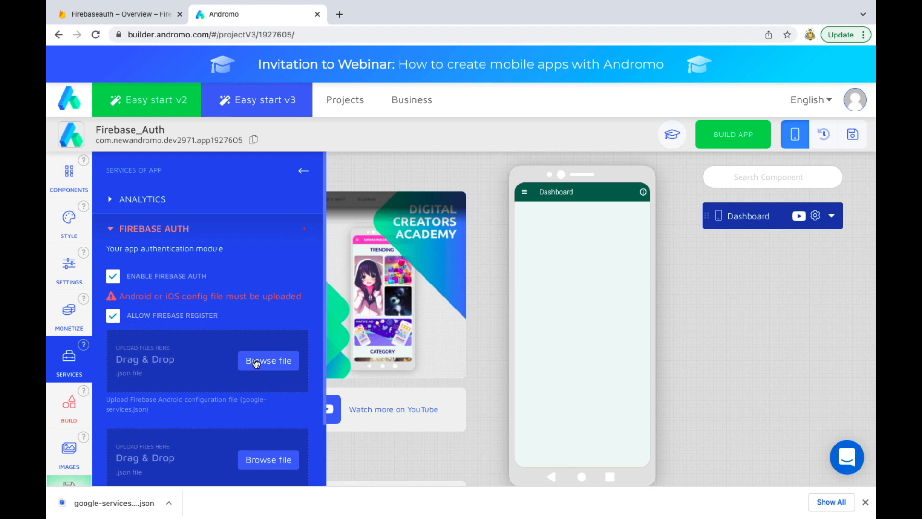
{"action": "mouse_move", "coordinate": [239, 380]}
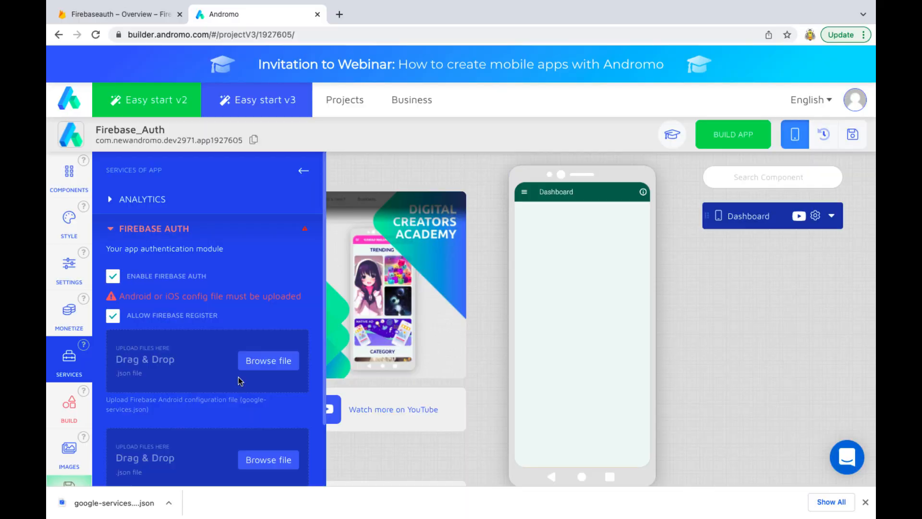
{"action": "left_click", "coordinate": [268, 361]}
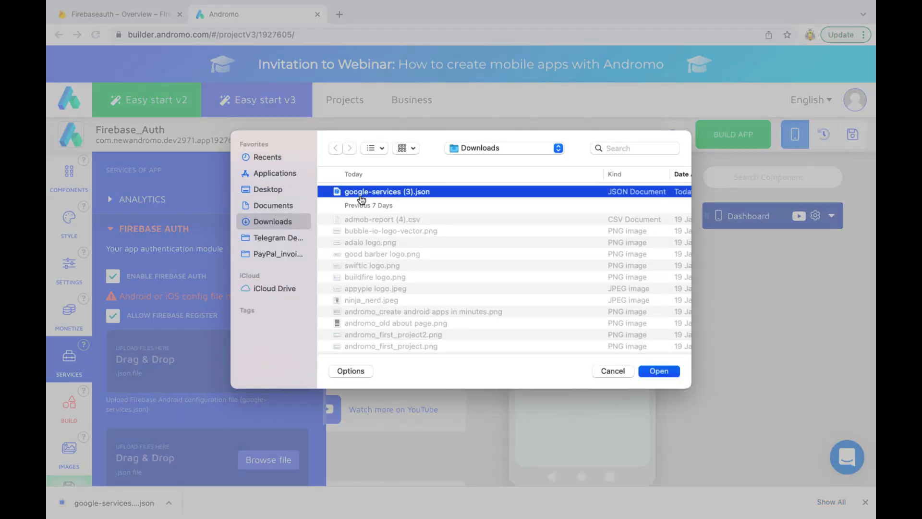
{"action": "left_click", "coordinate": [658, 370]}
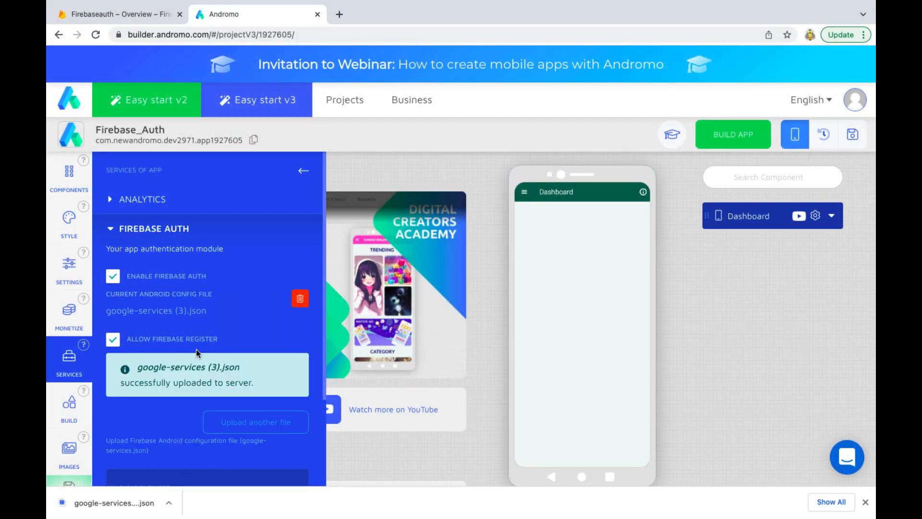
Save the Firebase_Auth project and build Android app version 1.0.0
{"action": "left_click", "coordinate": [304, 171]}
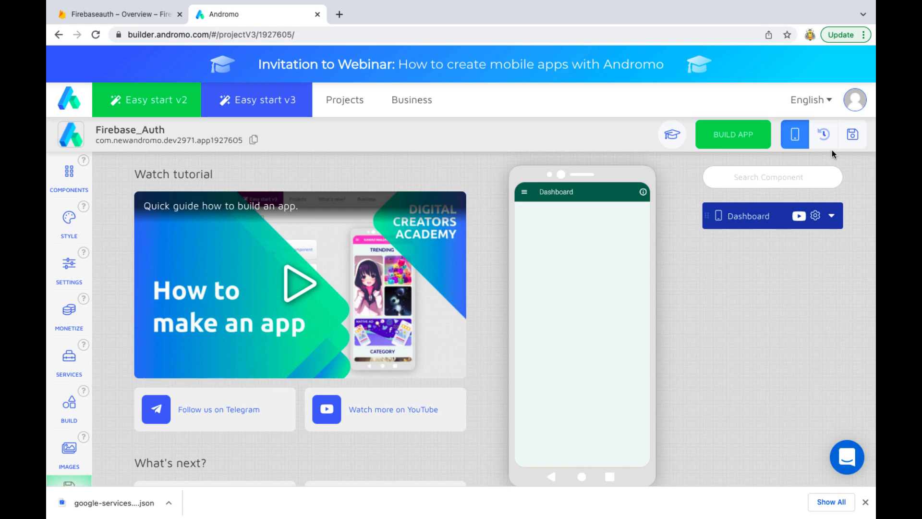
{"action": "mouse_move", "coordinate": [428, 289]}
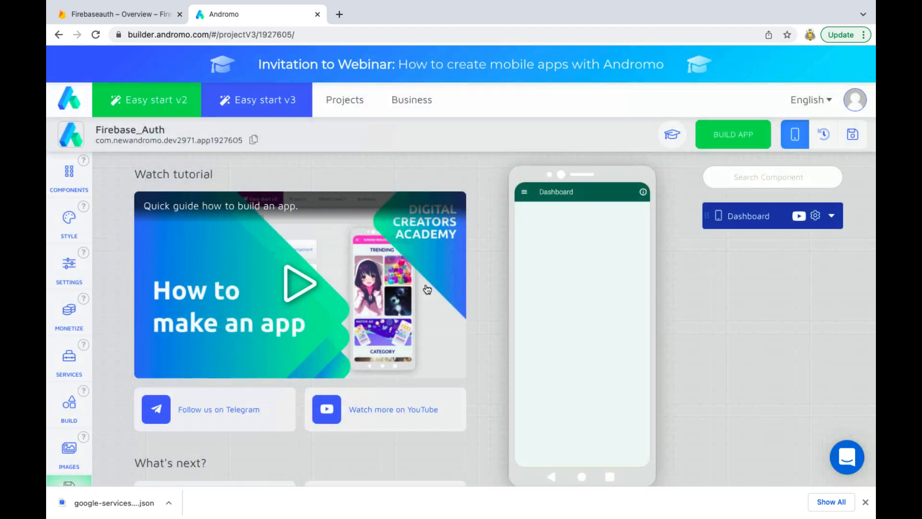
{"action": "left_click", "coordinate": [69, 405]}
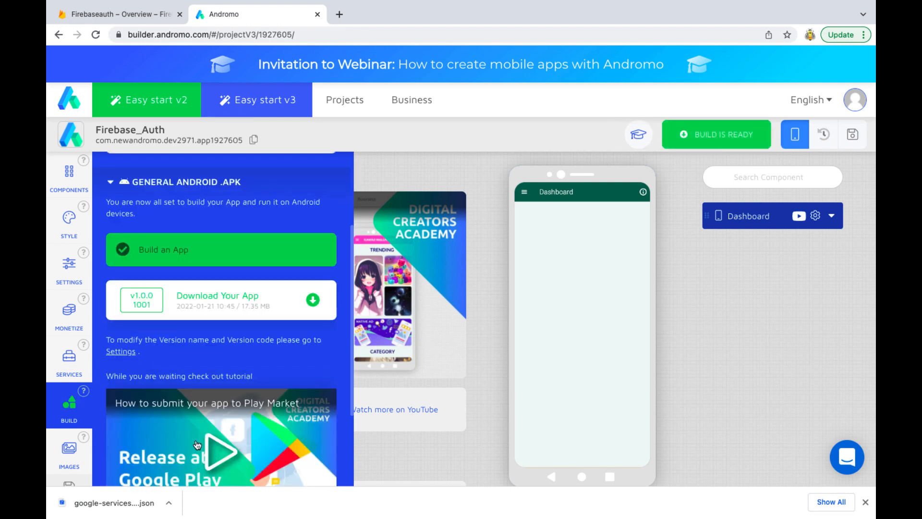
{"action": "mouse_move", "coordinate": [314, 299]}
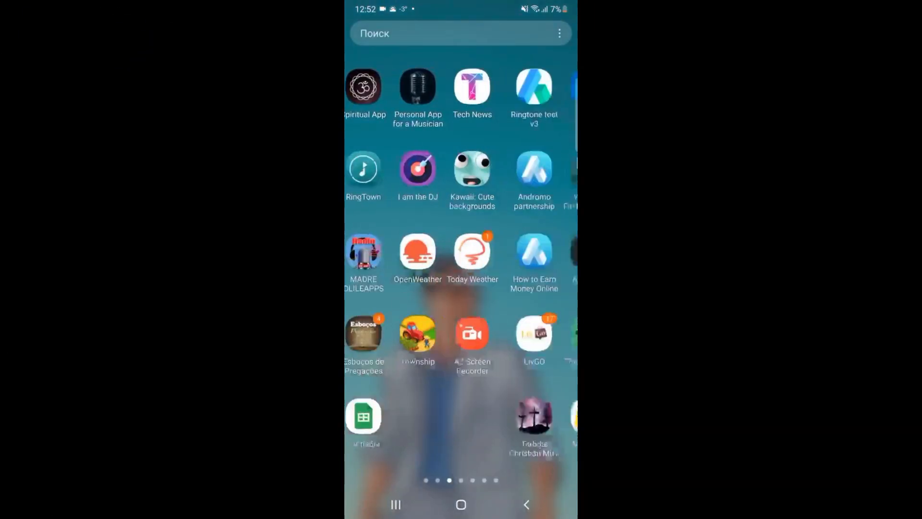
Launch Firebase_Auth from the phone's app drawer and enter sign-up account details
{"action": "scroll", "scroll_direction": "left", "scroll_amount": 3}
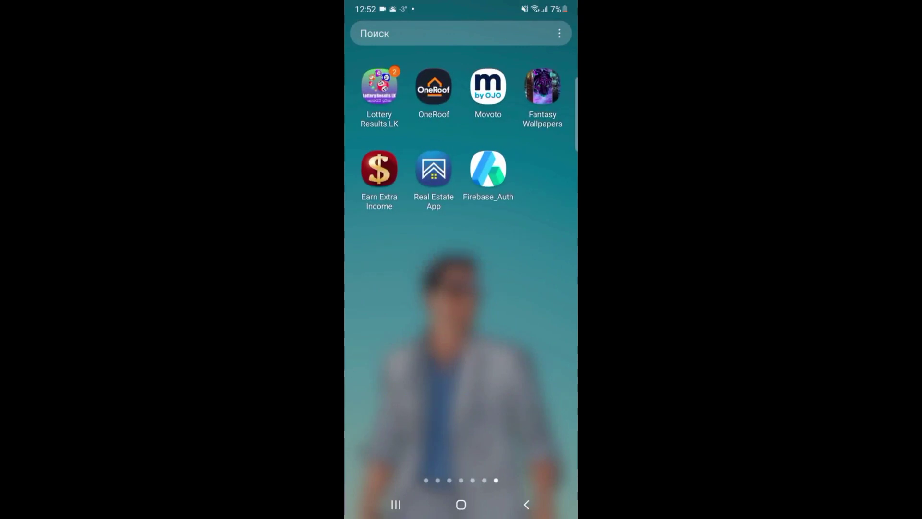
{"action": "left_click", "coordinate": [488, 170]}
{"action": "type", "text": "fireba"}
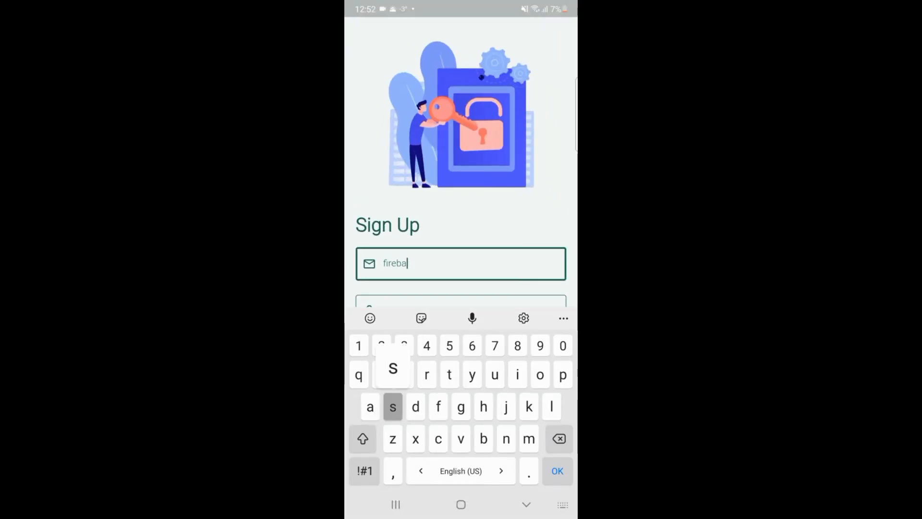
{"action": "type", "text": "se_"}
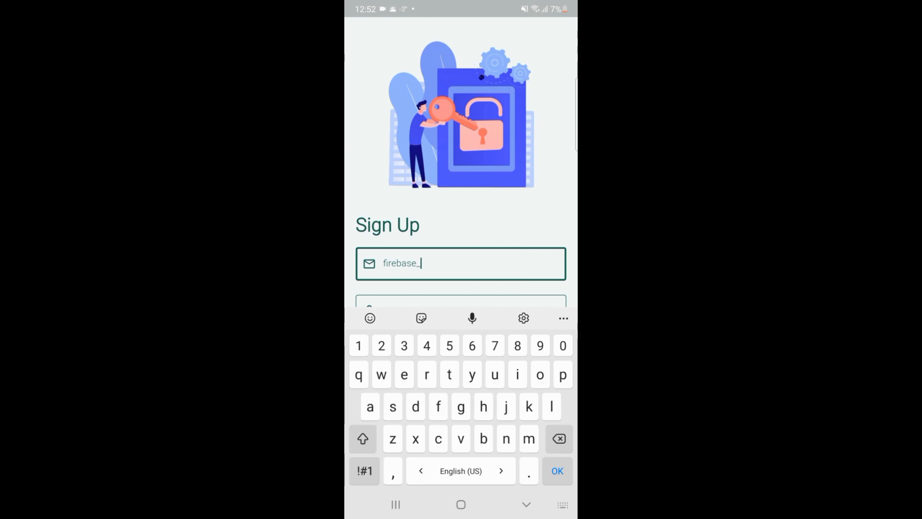
{"action": "type", "text": "user"}
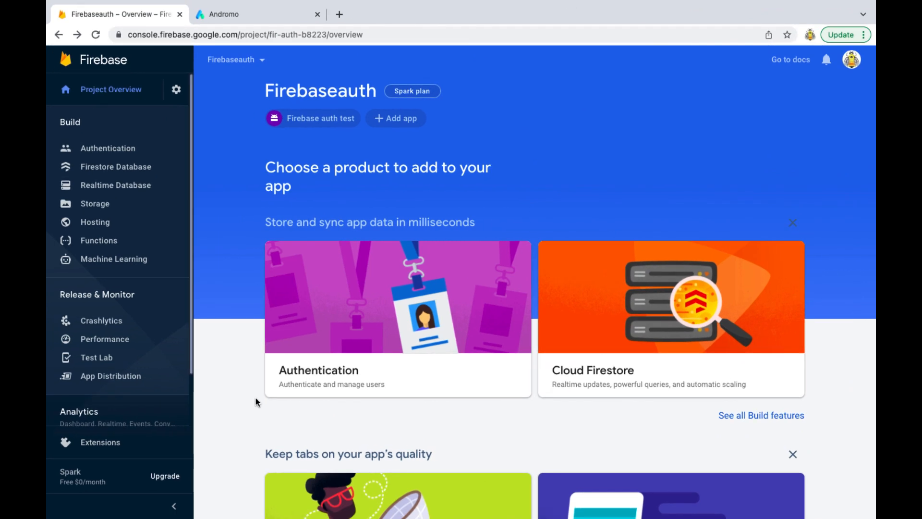
{"action": "mouse_move", "coordinate": [233, 229]}
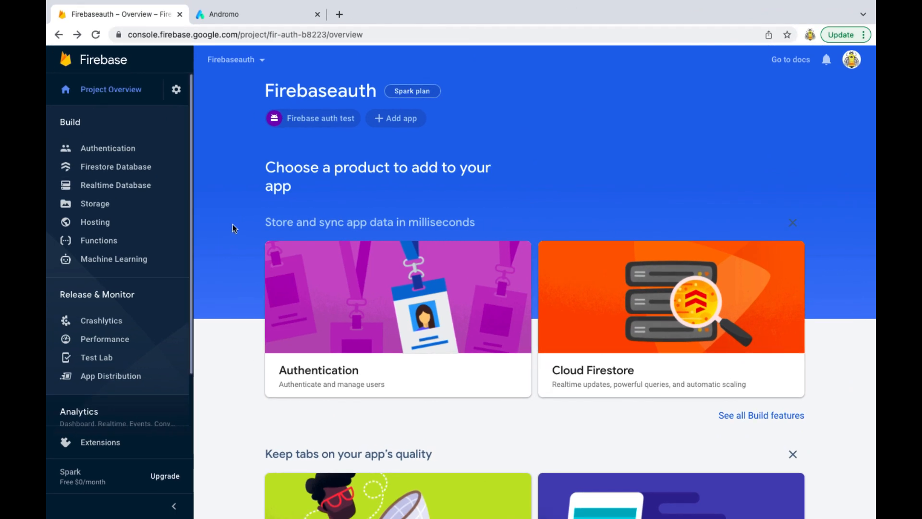
{"action": "mouse_move", "coordinate": [108, 147]}
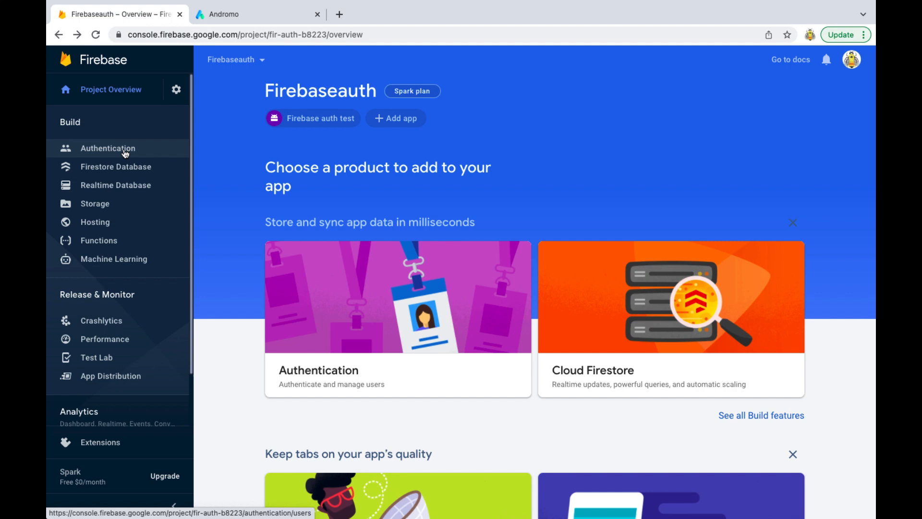
View the new email user in Authentication's Users list, opening and closing its row menu
{"action": "left_click", "coordinate": [108, 147]}
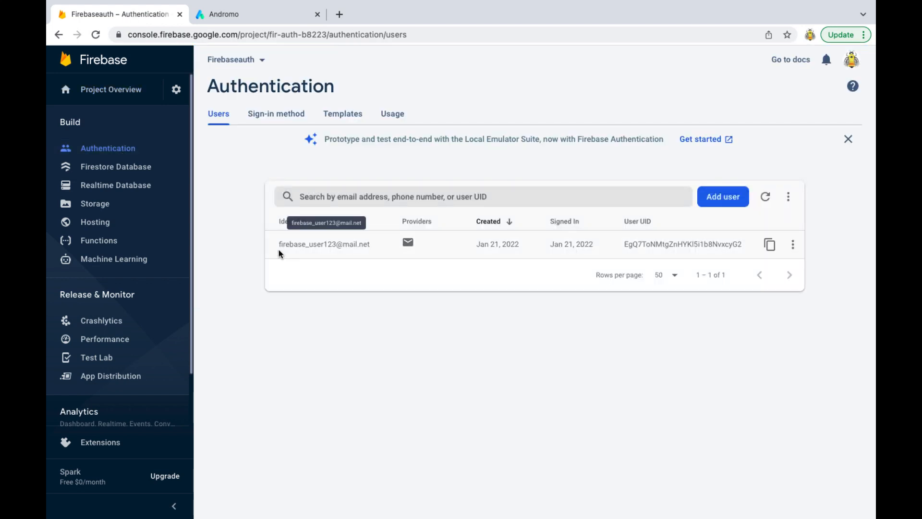
{"action": "mouse_move", "coordinate": [487, 256]}
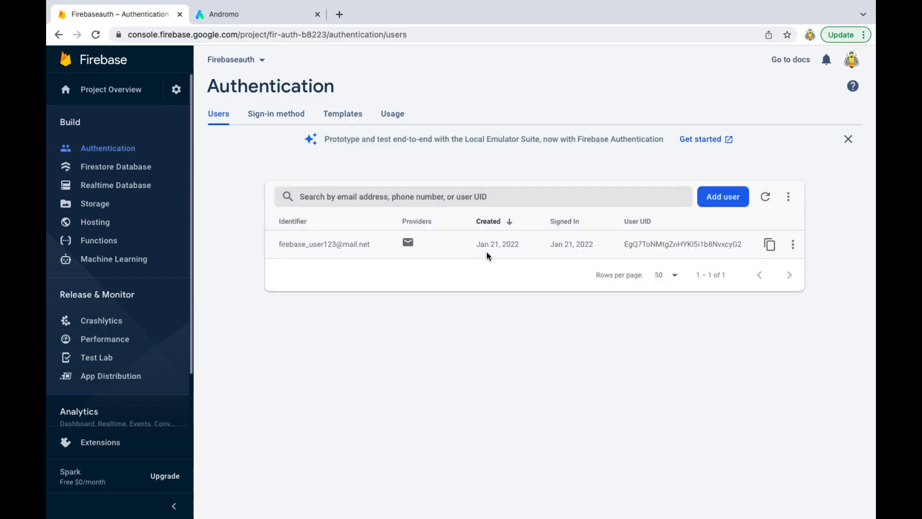
{"action": "mouse_move", "coordinate": [792, 244]}
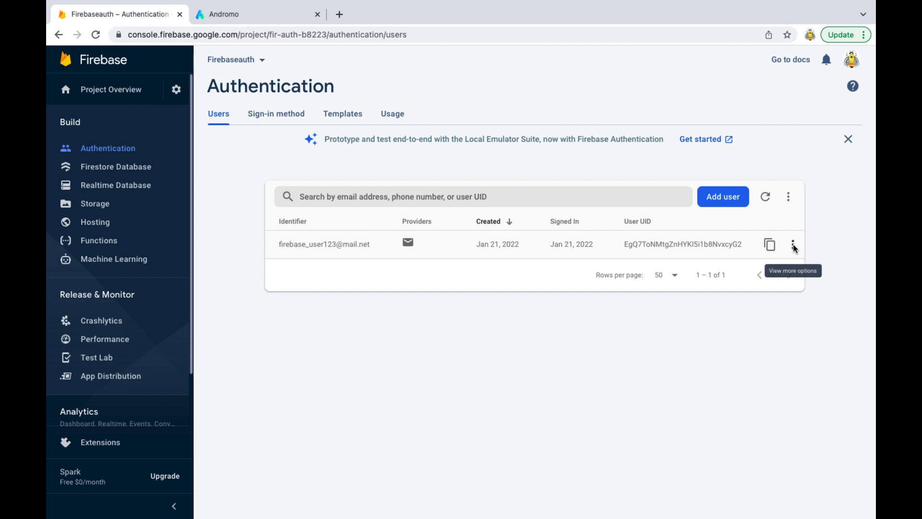
{"action": "left_click", "coordinate": [793, 244]}
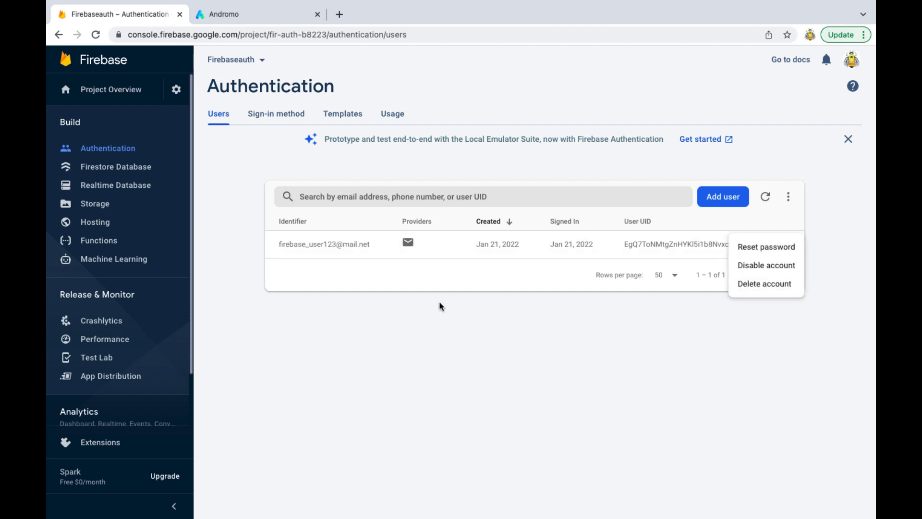
{"action": "left_click", "coordinate": [284, 318]}
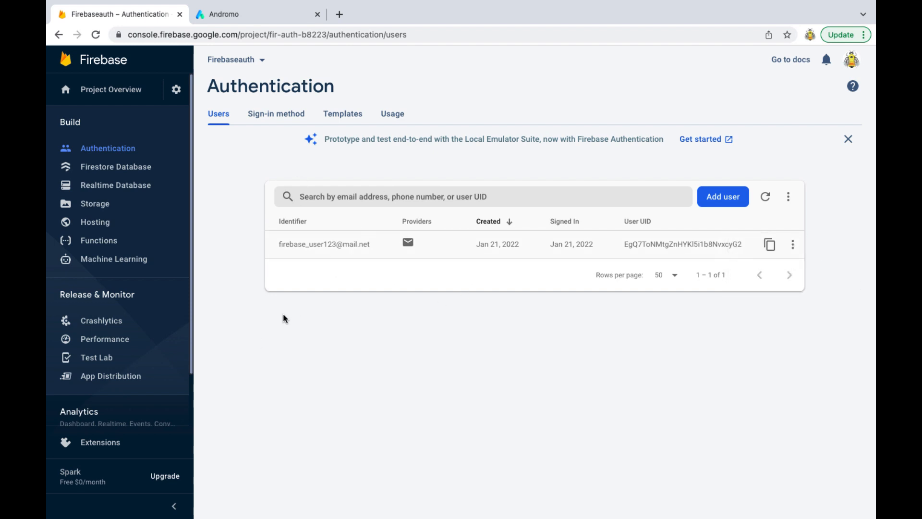